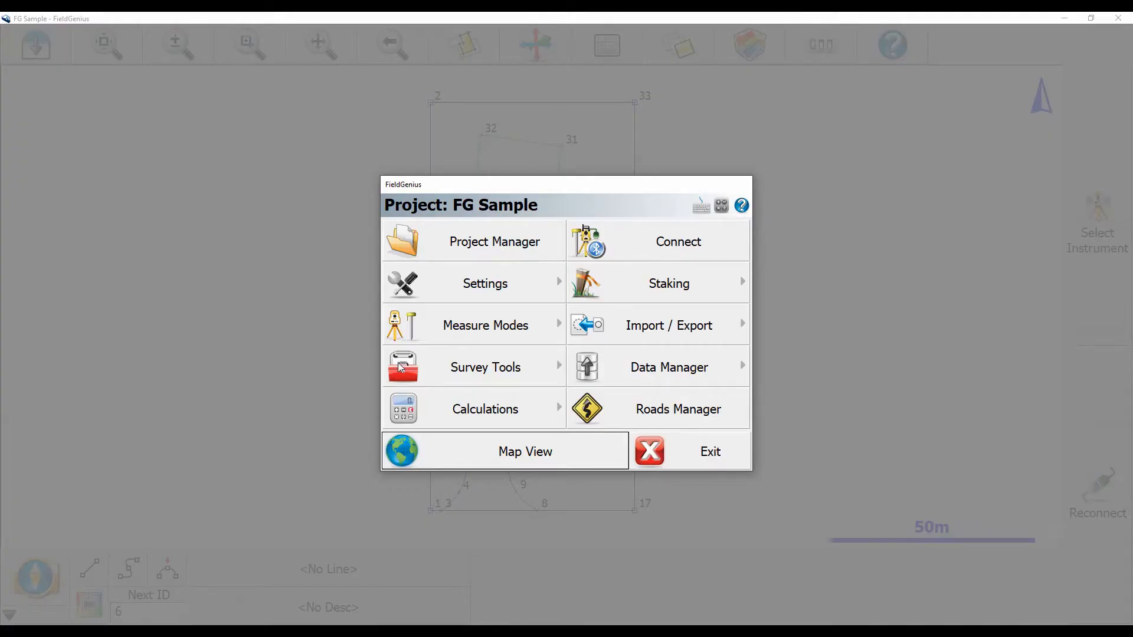
# - Open the Settings menu for the FG Sample project
pyautogui.click(485, 282)
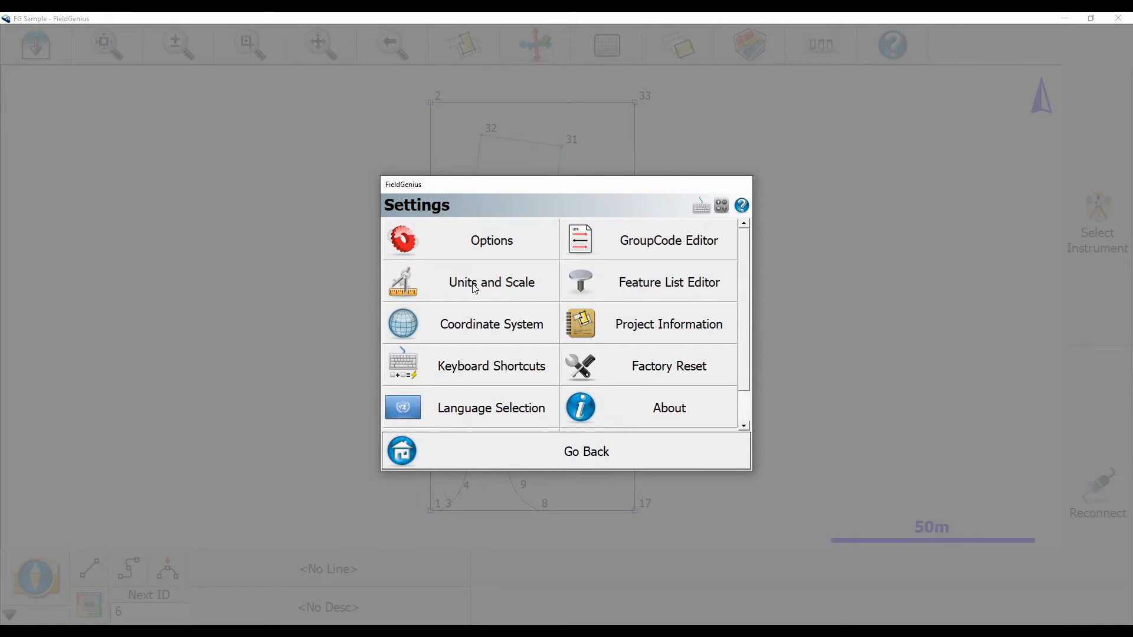
pyautogui.moveTo(484, 335)
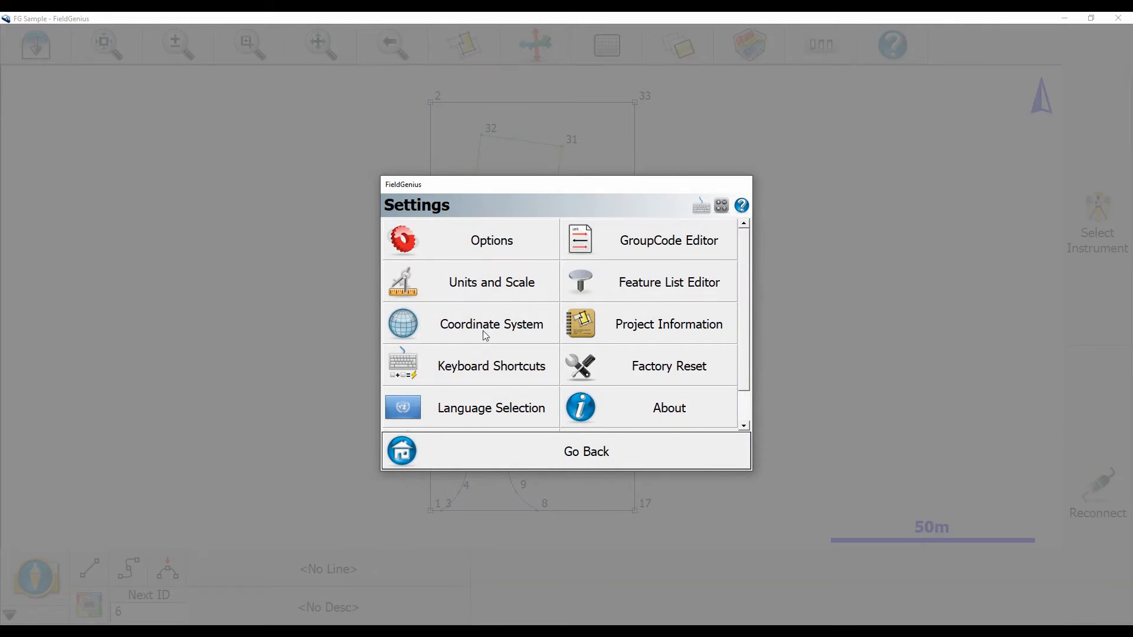
# - In Coordinate System settings, confirm UTM83-11 is the only horizontal system, then open Edit List
pyautogui.click(490, 324)
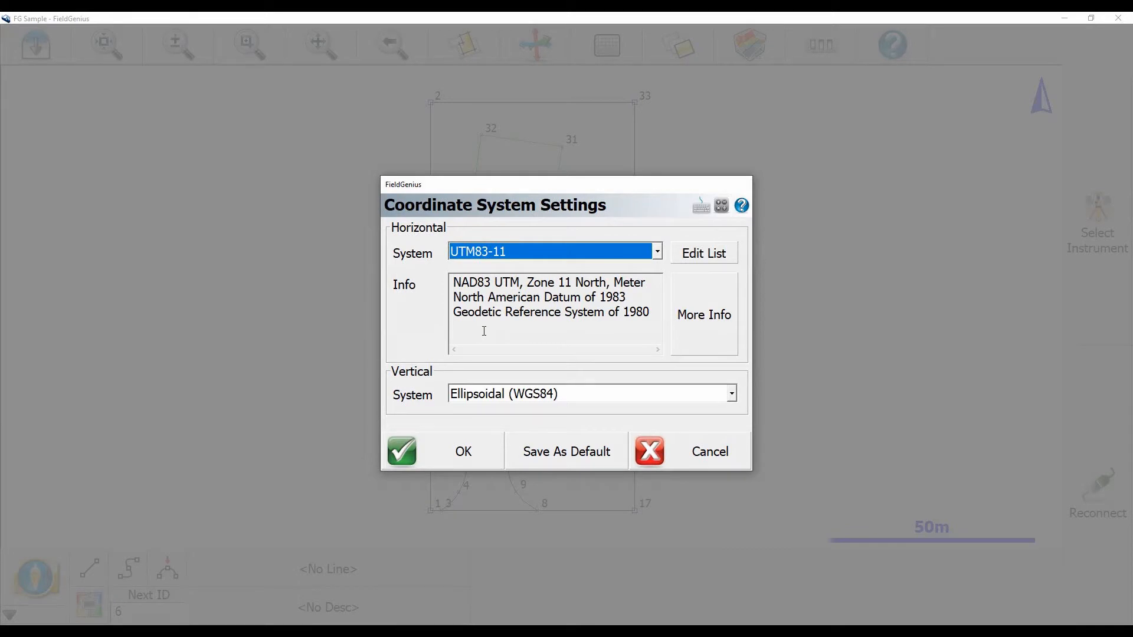
pyautogui.click(654, 252)
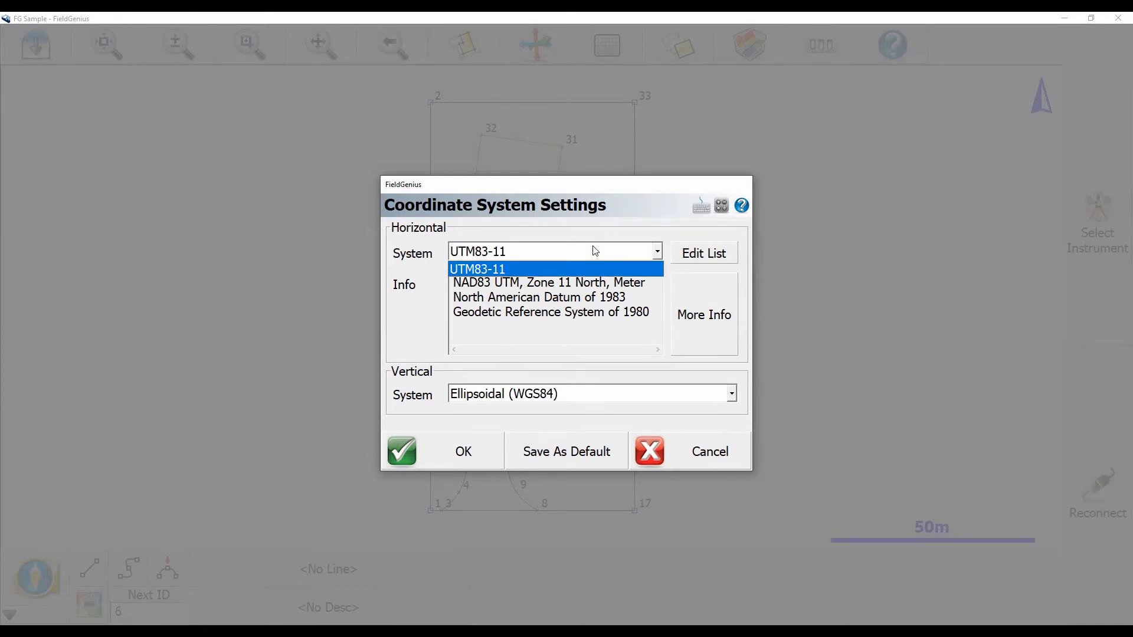
pyautogui.click(477, 268)
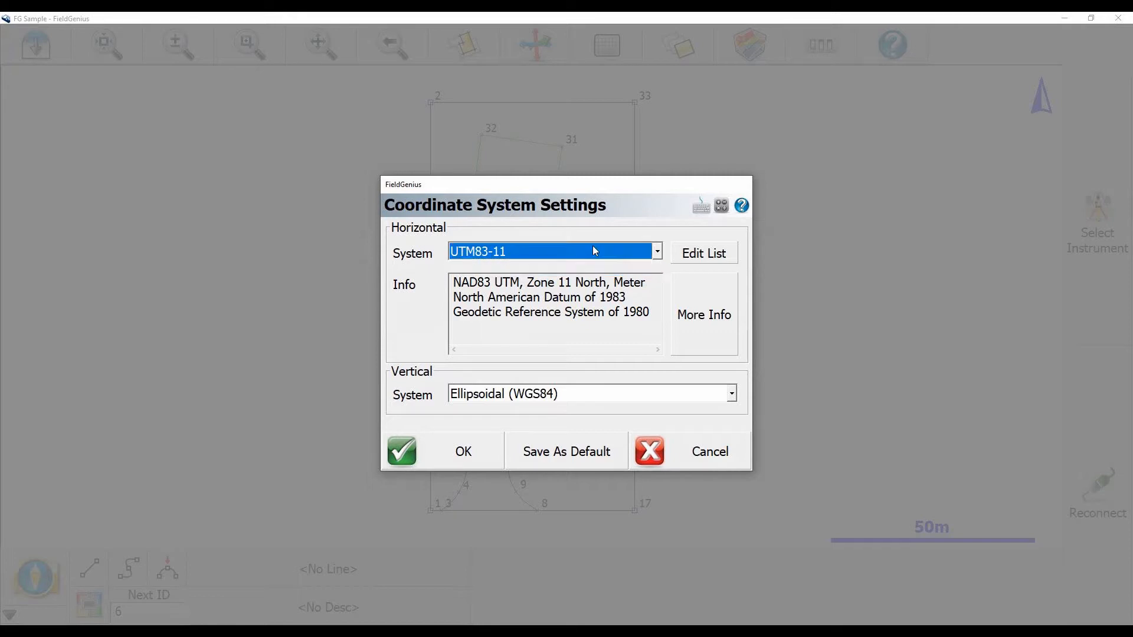
pyautogui.click(701, 253)
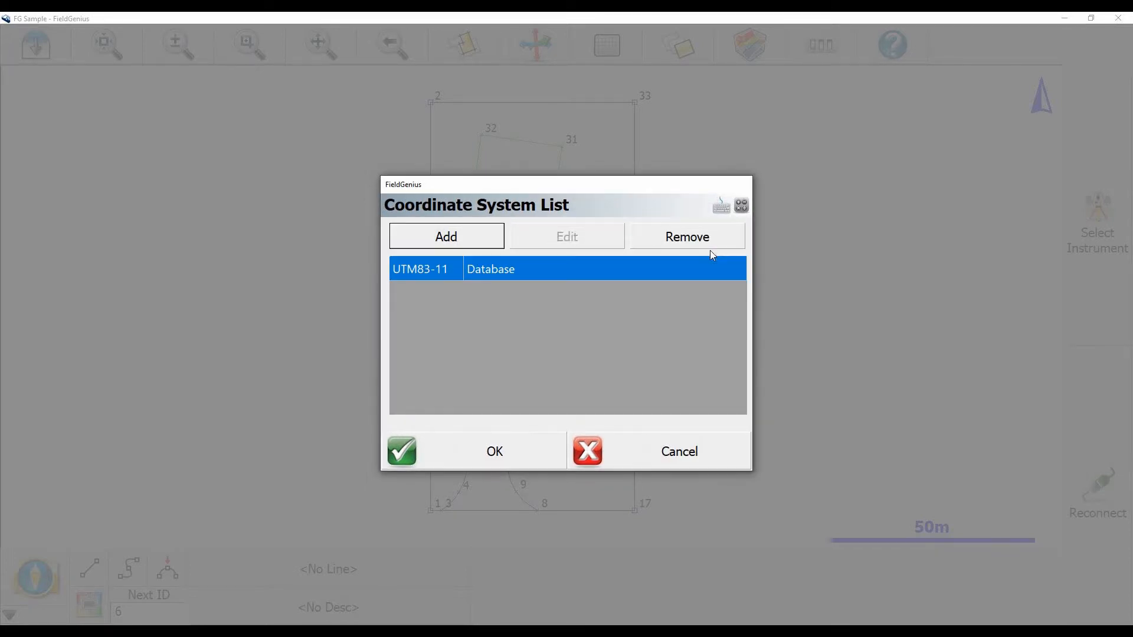
# - Begin adding a coordinate system to the list from the database
pyautogui.click(446, 236)
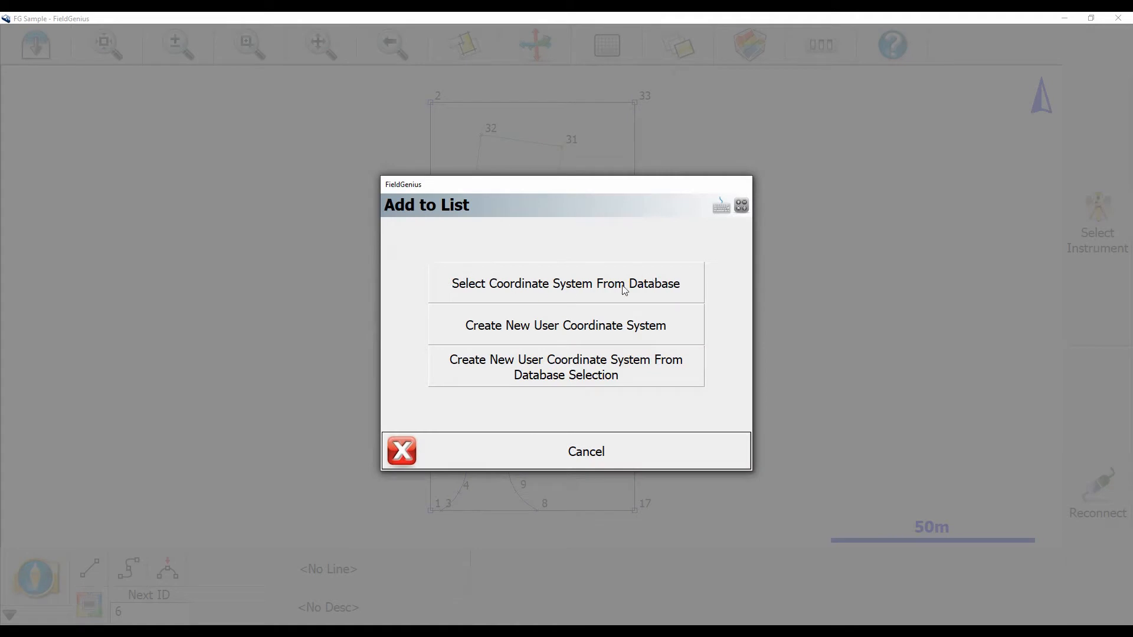
pyautogui.moveTo(573, 332)
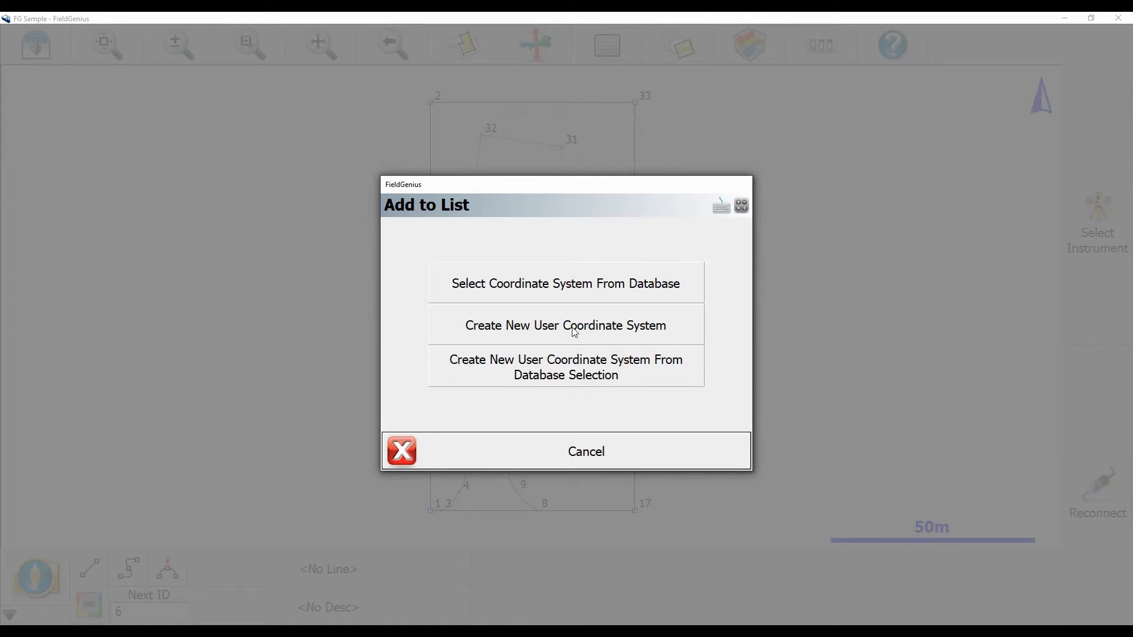
pyautogui.moveTo(583, 352)
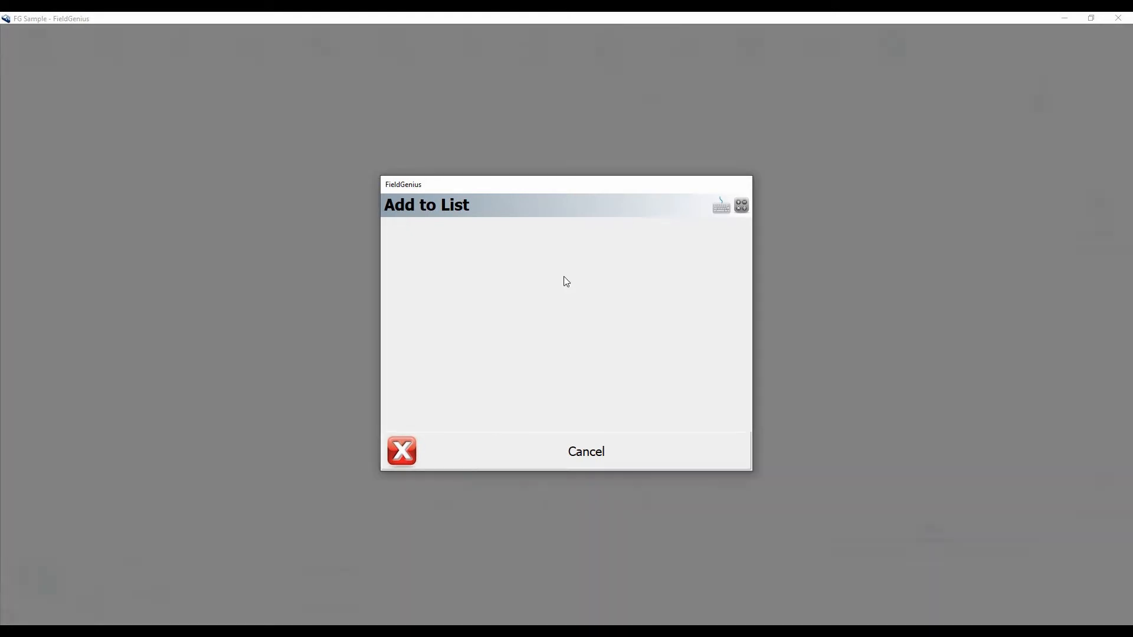
# - Add UTM83/Original-11N/GNSS from the Canadian Systems for GNSS group, dismissing the CSRS warning
pyautogui.click(730, 249)
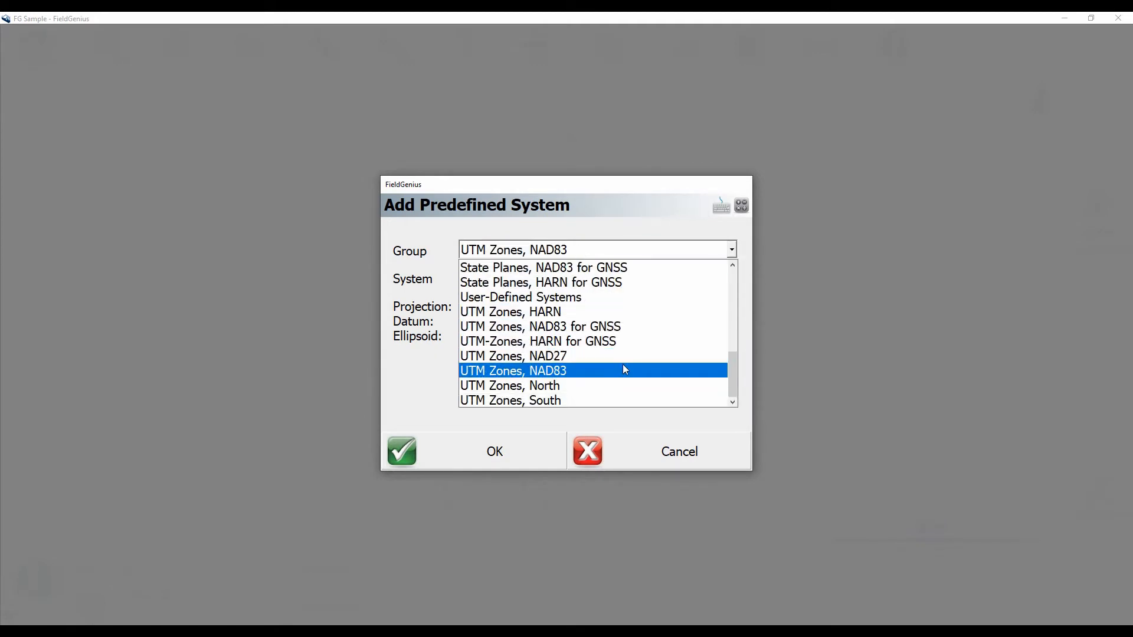
pyautogui.scroll(3)
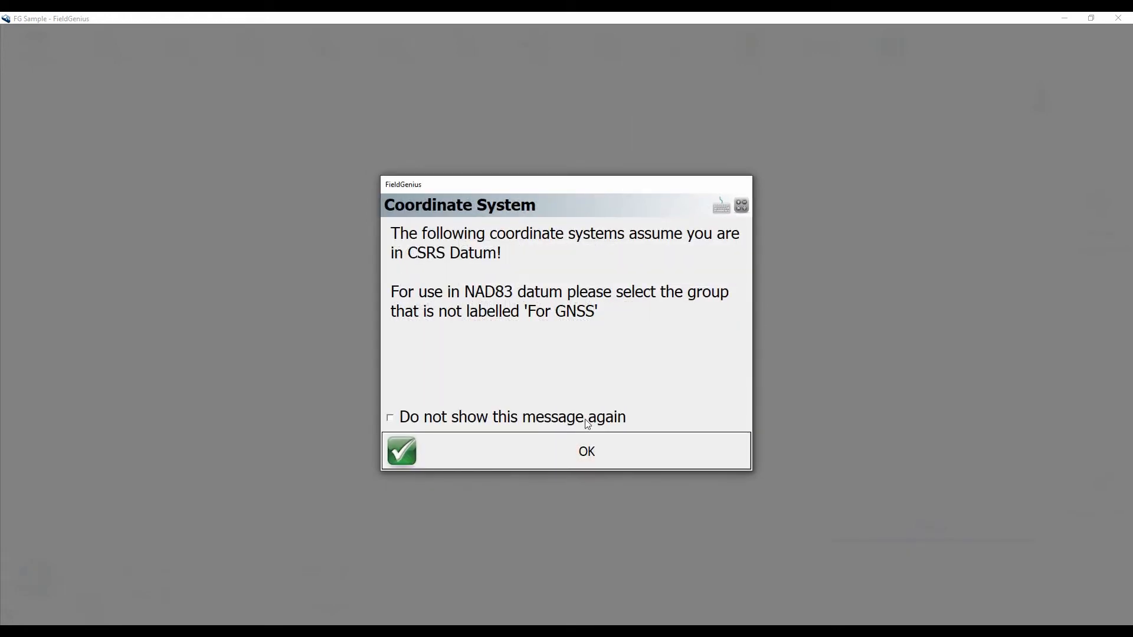
pyautogui.click(586, 450)
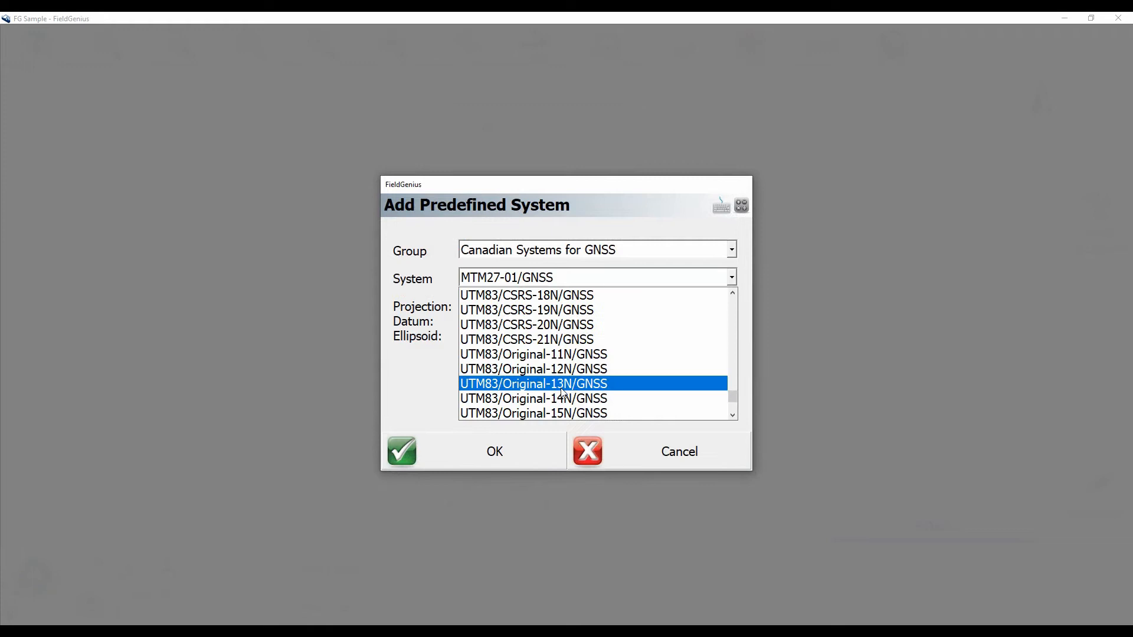
pyautogui.click(533, 354)
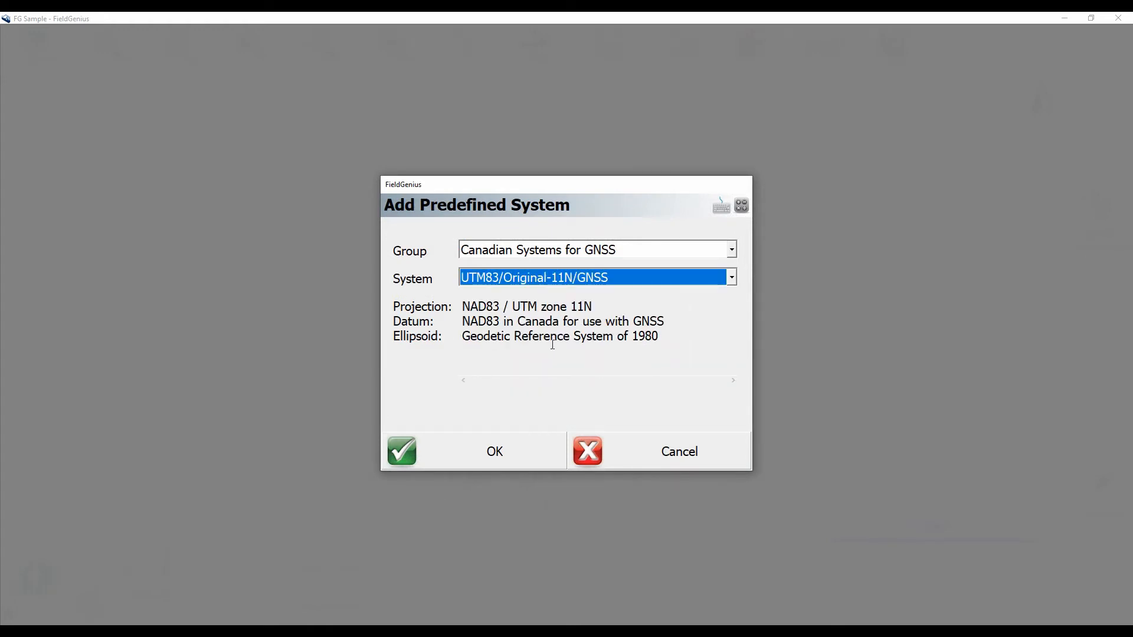
pyautogui.click(495, 451)
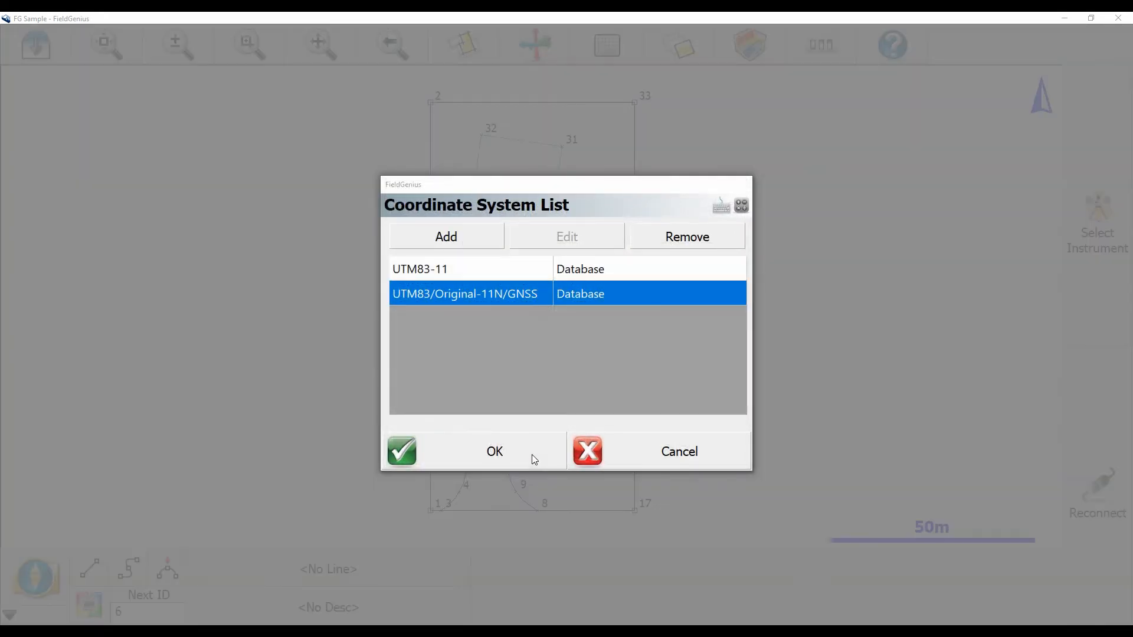
# - Accept the updated list and set the horizontal system to UTM83/Original-11N/GNSS
pyautogui.click(494, 451)
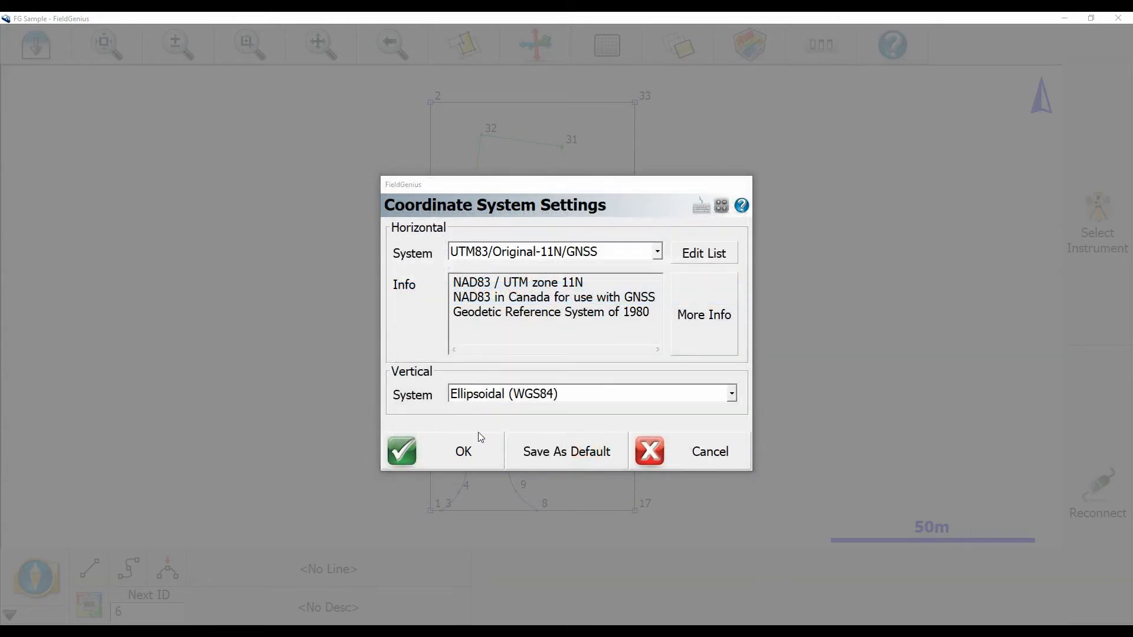
pyautogui.click(653, 251)
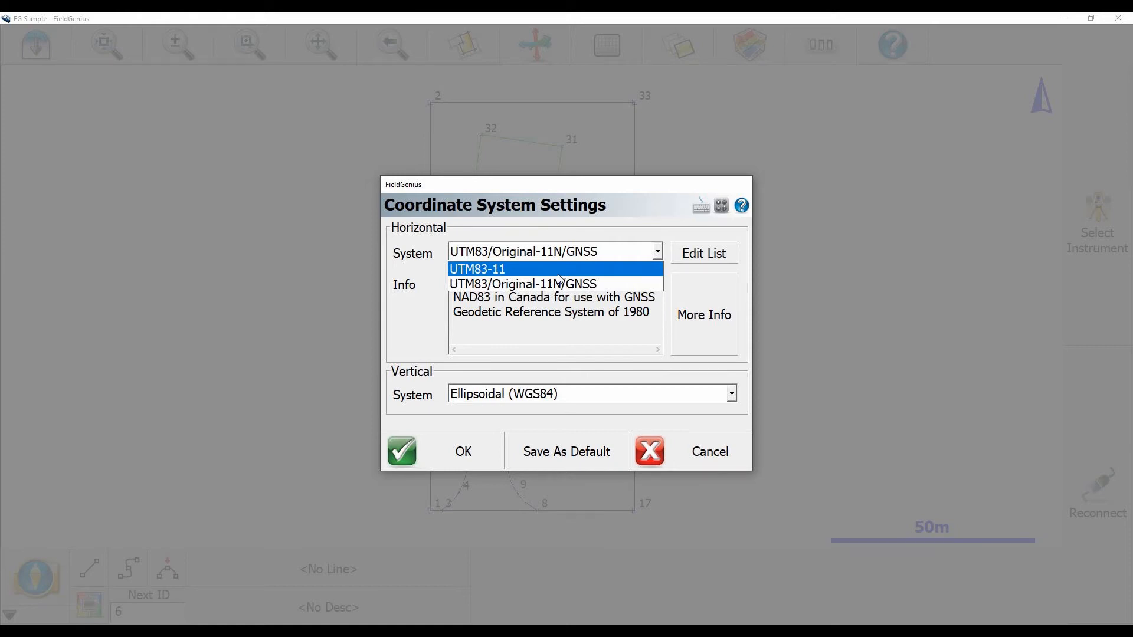
pyautogui.click(522, 283)
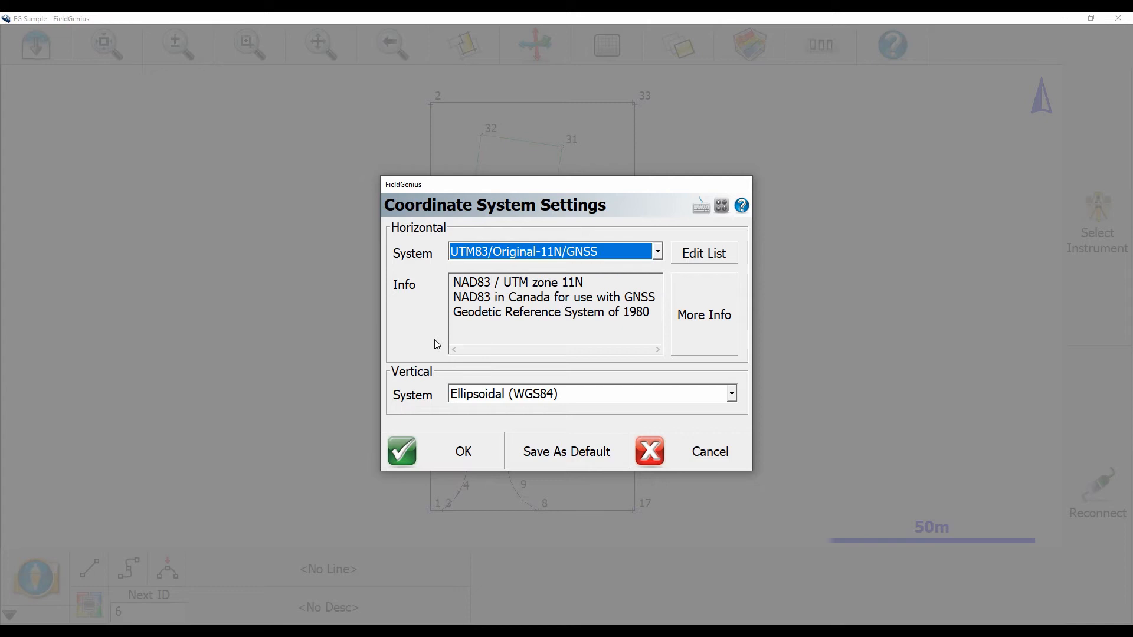
pyautogui.moveTo(556, 375)
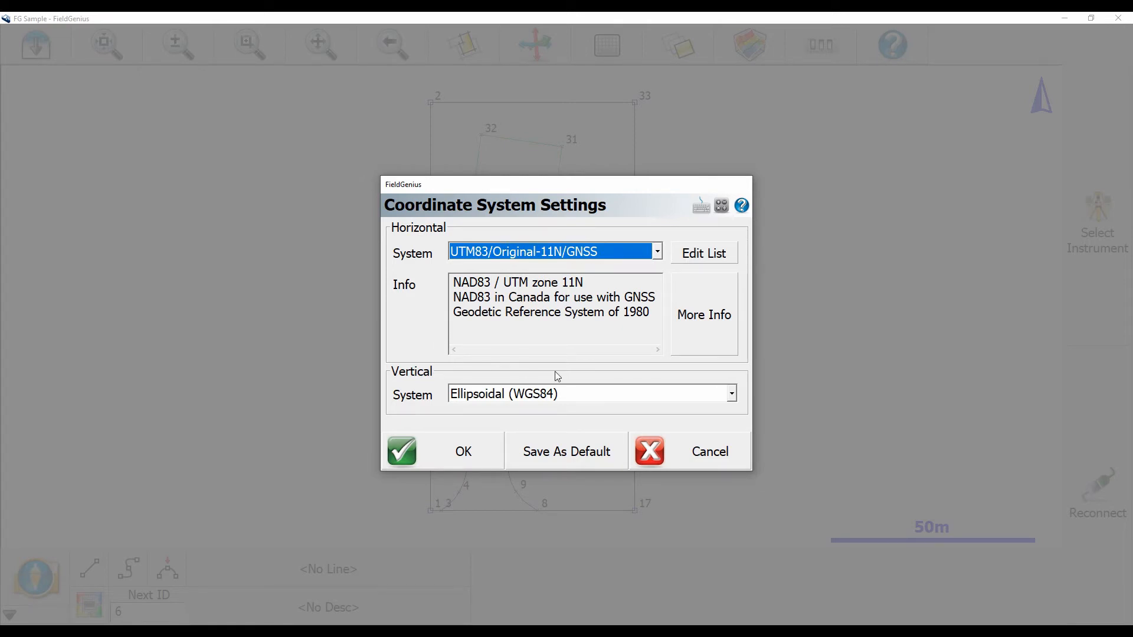
# - Set the vertical system to CGG2013n83.byn and apply the settings, returning to Map View
pyautogui.click(730, 393)
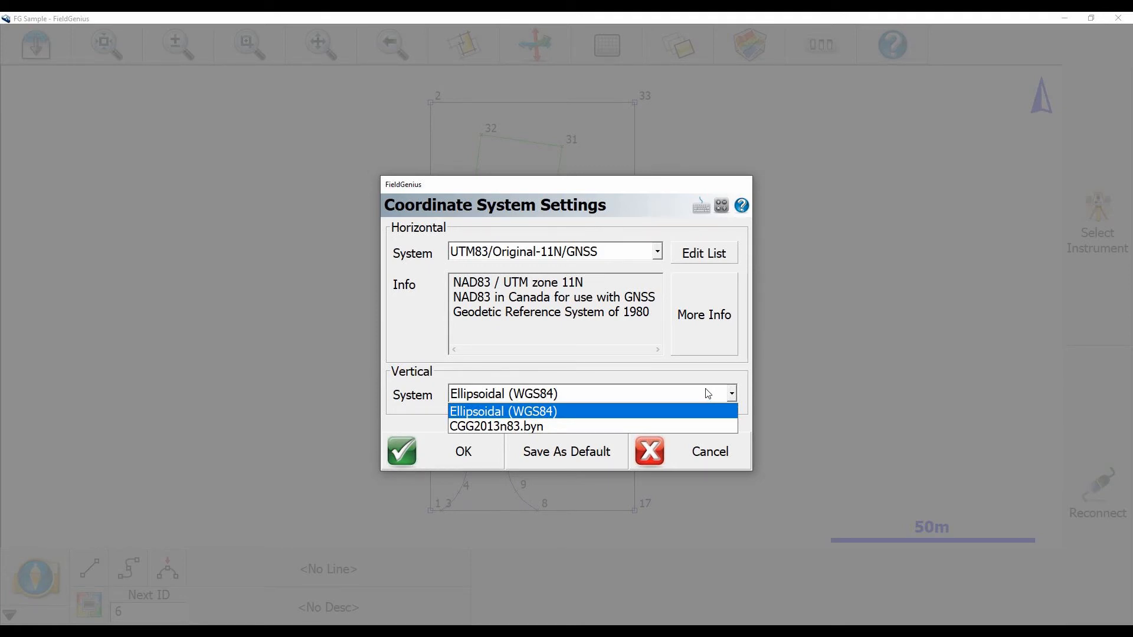
pyautogui.click(496, 425)
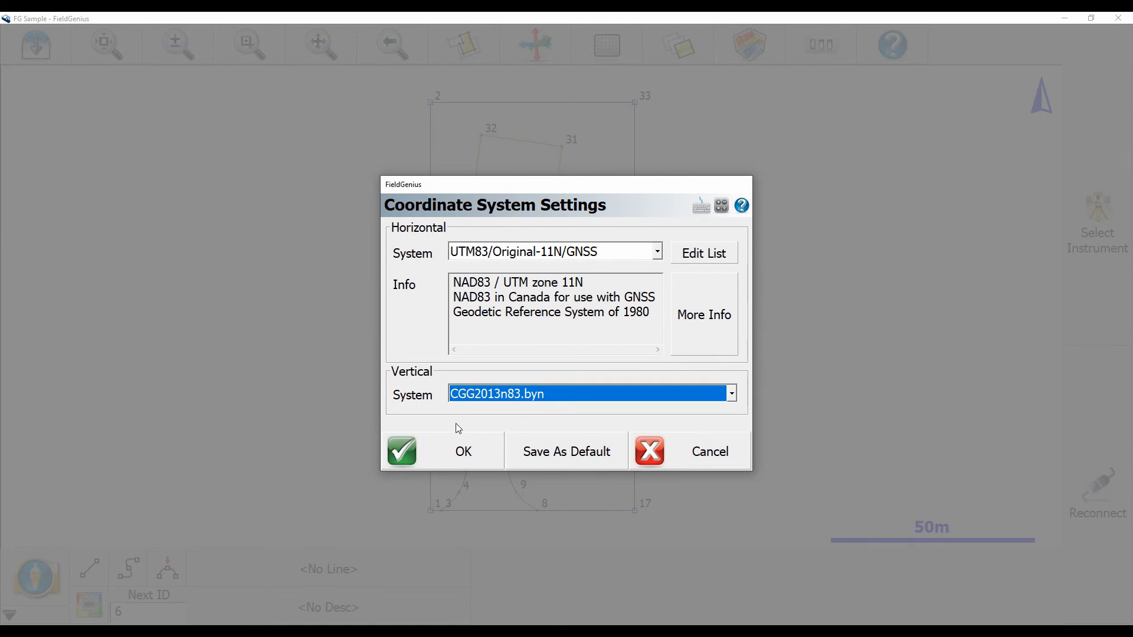
pyautogui.click(463, 450)
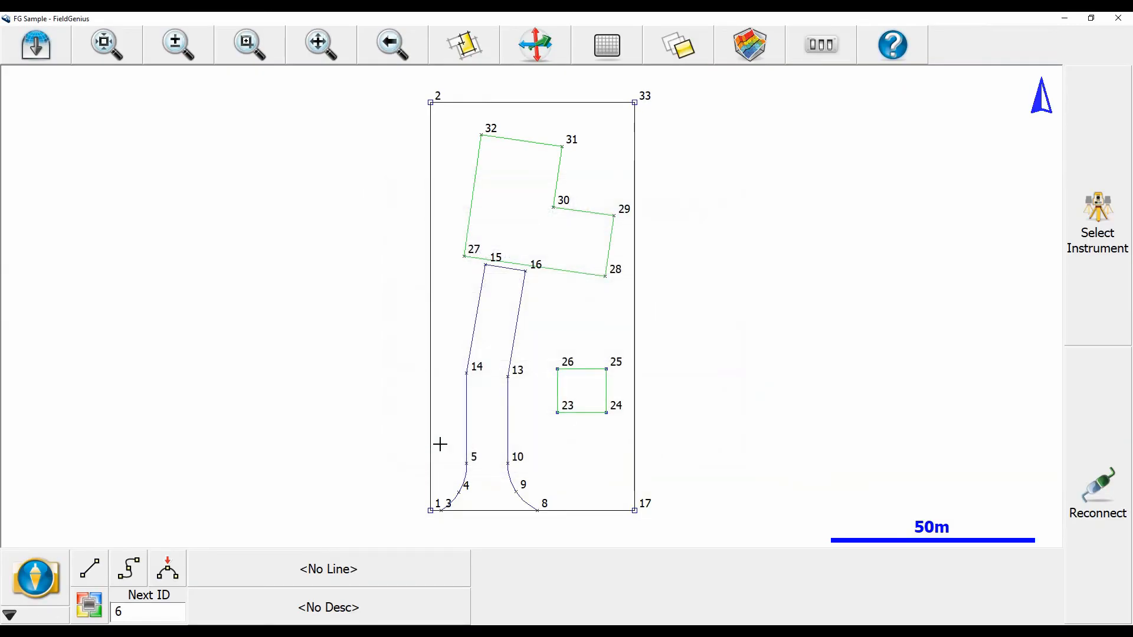